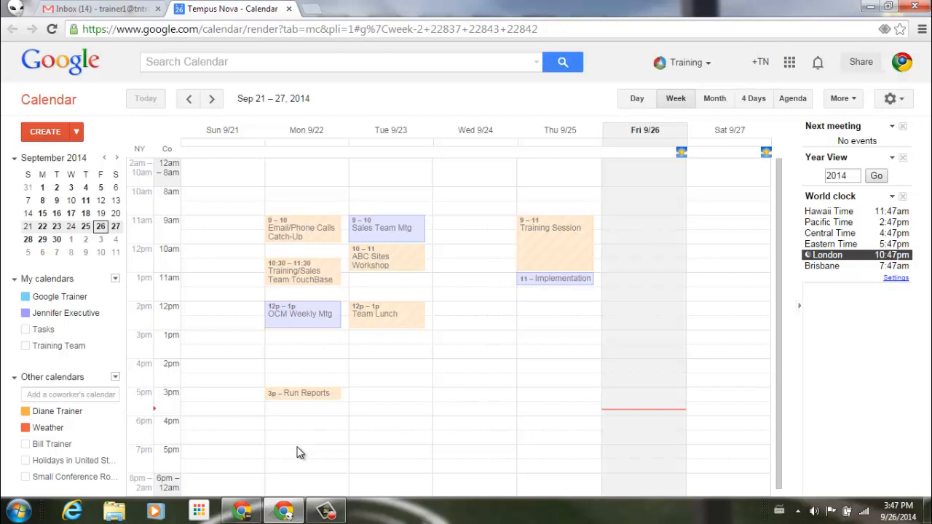
pyautogui.moveTo(124, 461)
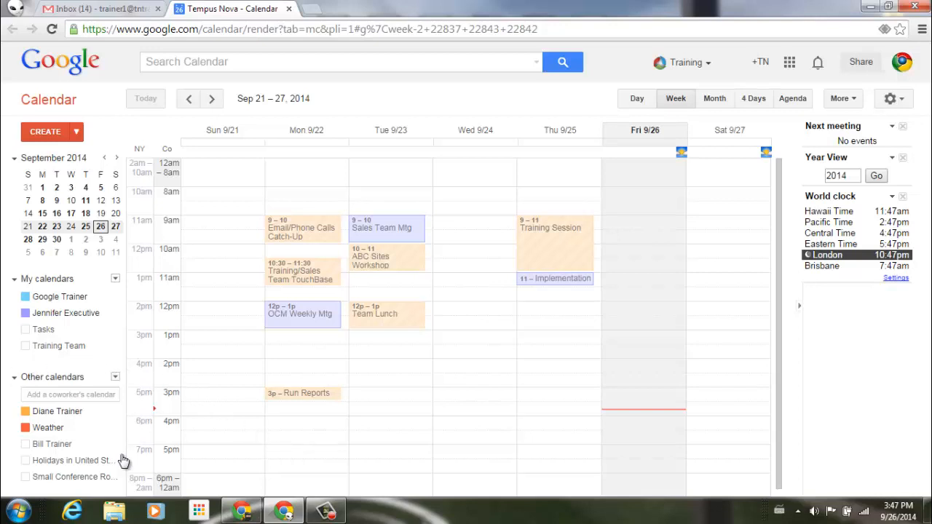
pyautogui.moveTo(94, 415)
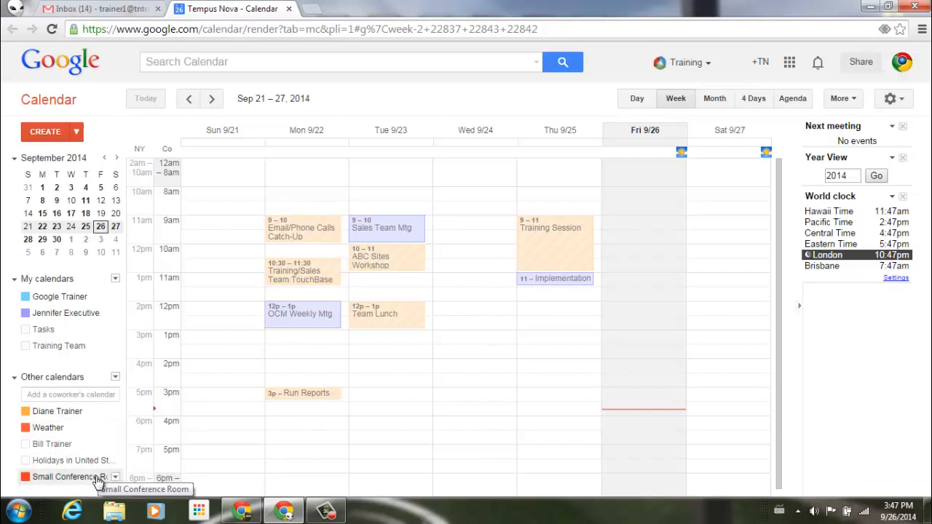
pyautogui.click(25, 476)
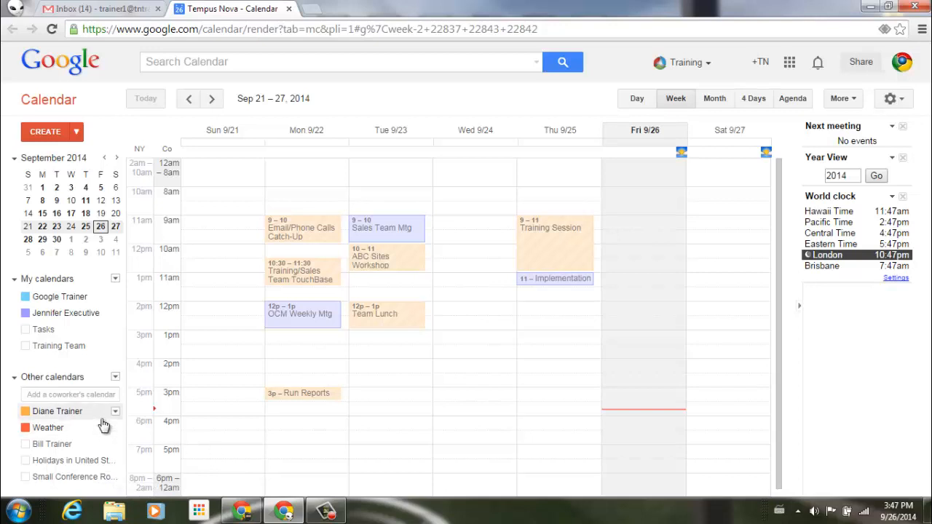
pyautogui.moveTo(102, 426)
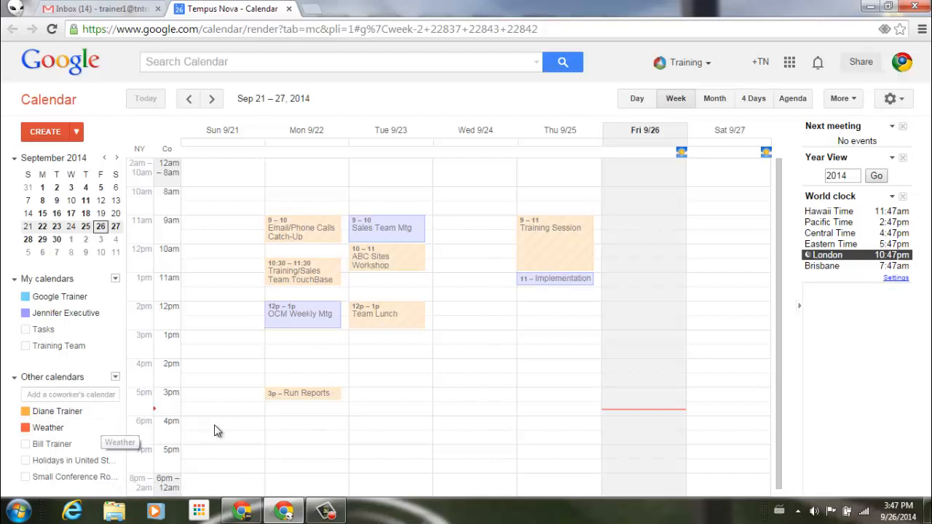
pyautogui.moveTo(127, 477)
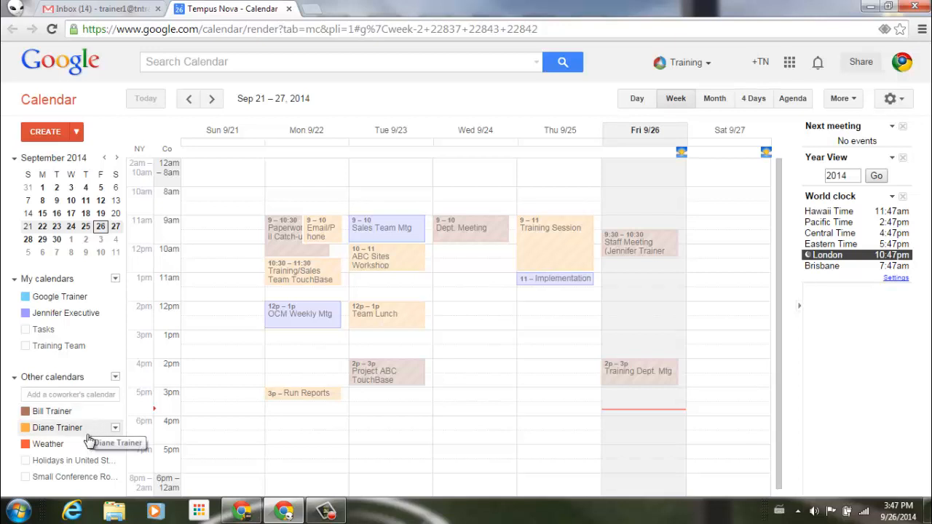
pyautogui.moveTo(73, 460)
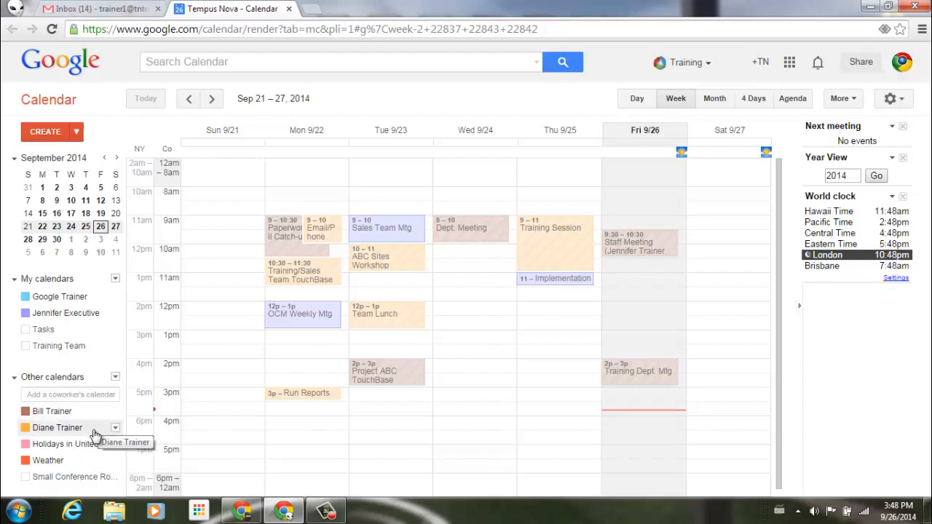
pyautogui.moveTo(88, 451)
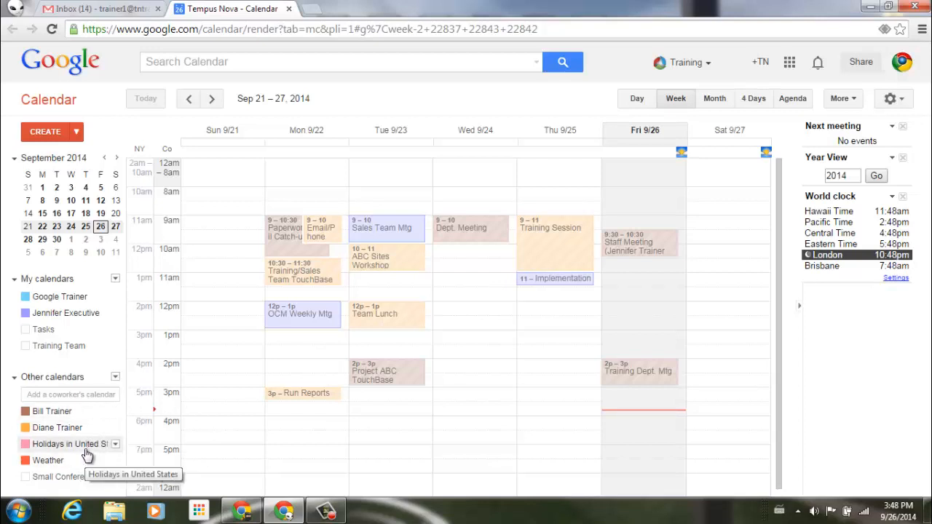